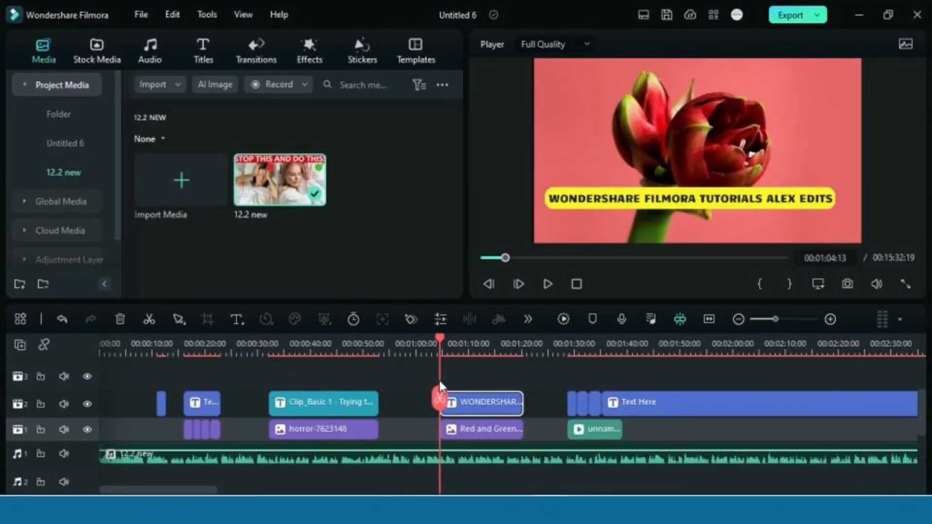
Show the custom templates under Templates > Mine, where Untitled 6_5 is listed
{"action": "left_click", "coordinate": [144, 13]}
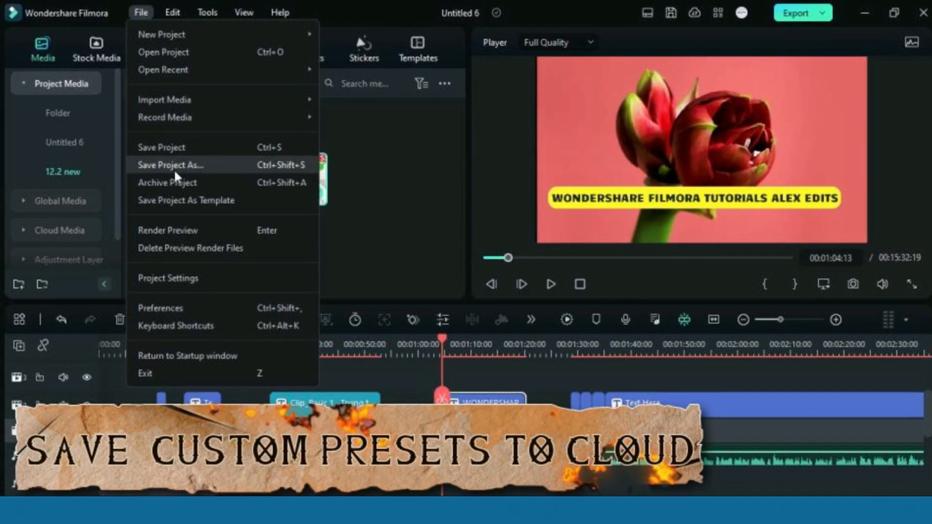
{"action": "left_click", "coordinate": [185, 201]}
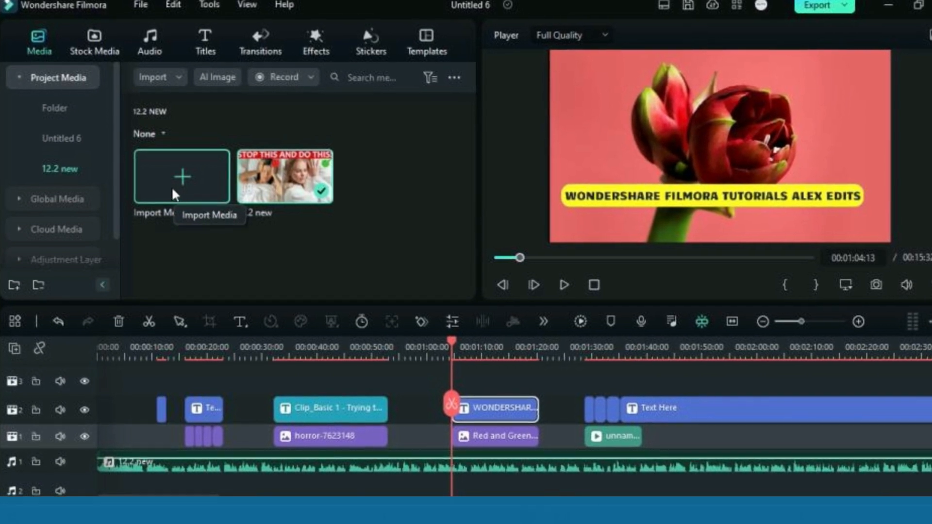
{"action": "left_click", "coordinate": [426, 39]}
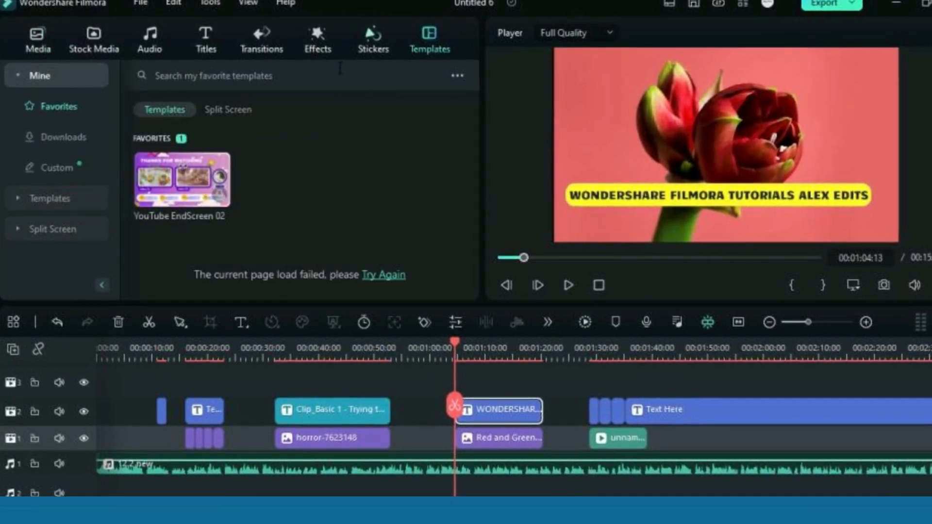
{"action": "left_click", "coordinate": [49, 167]}
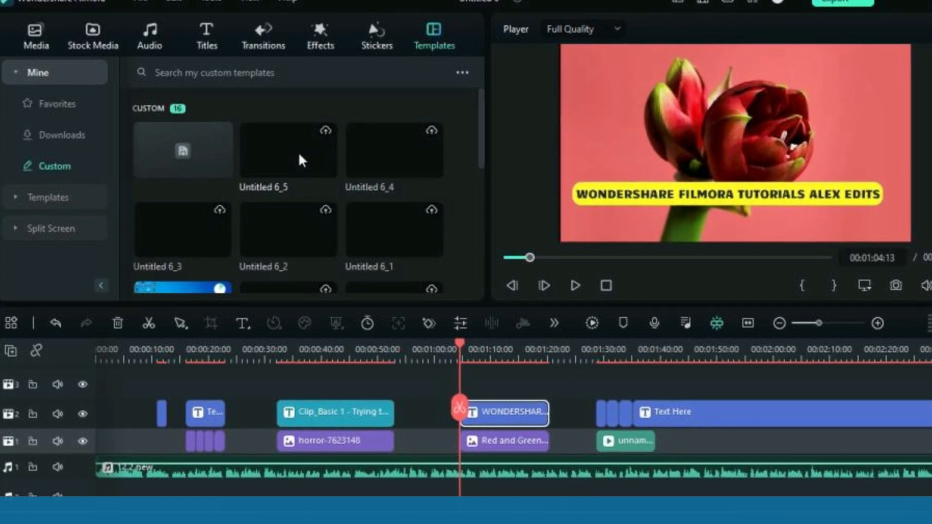
{"action": "mouse_move", "coordinate": [326, 138]}
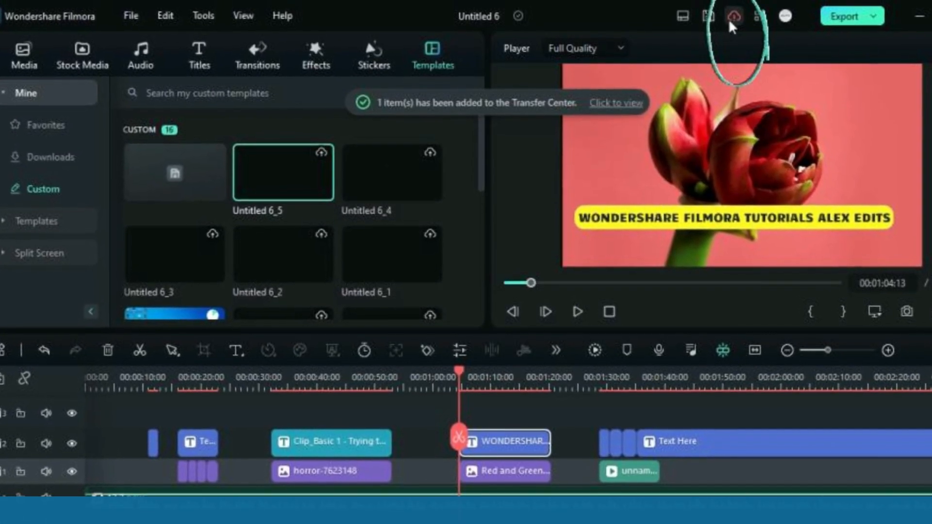
Check the Untitled 6_5 upload in the Transfer Center, then move on to the Titles library
{"action": "left_click", "coordinate": [731, 15]}
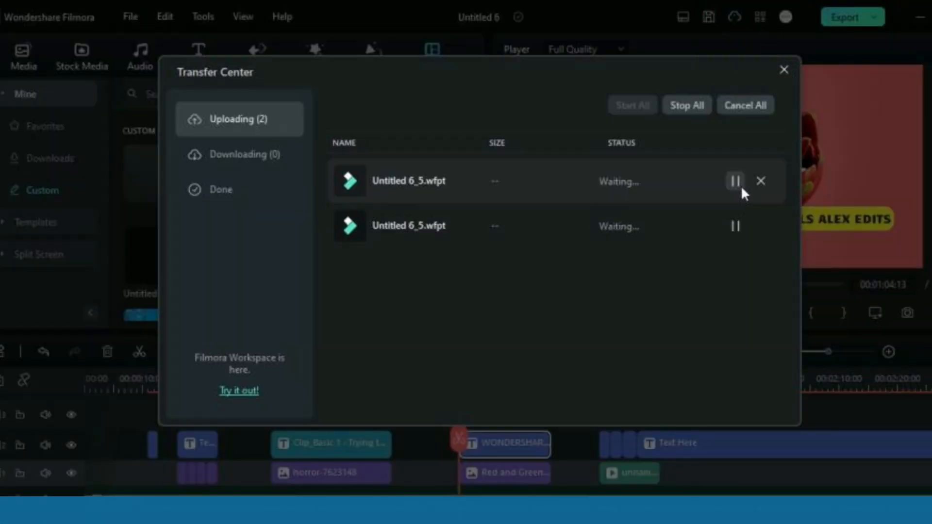
{"action": "left_click", "coordinate": [782, 70]}
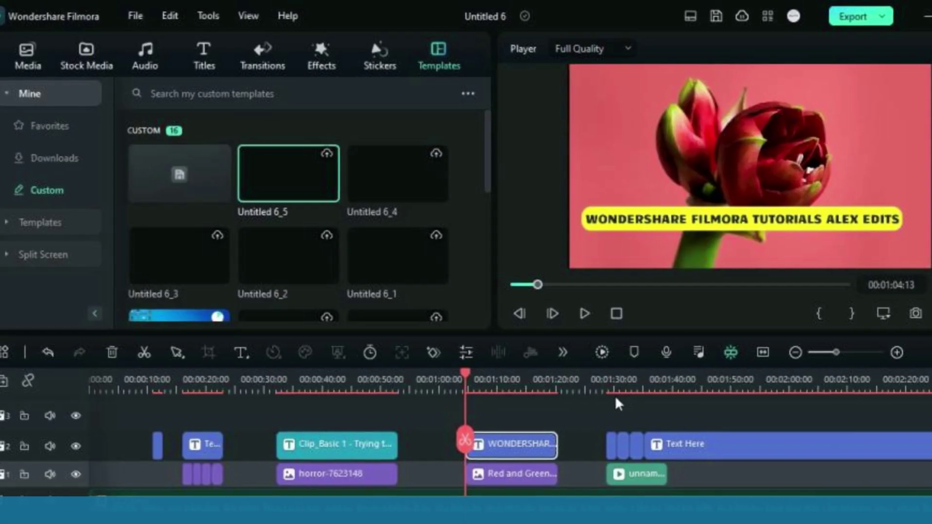
{"action": "left_click", "coordinate": [204, 54]}
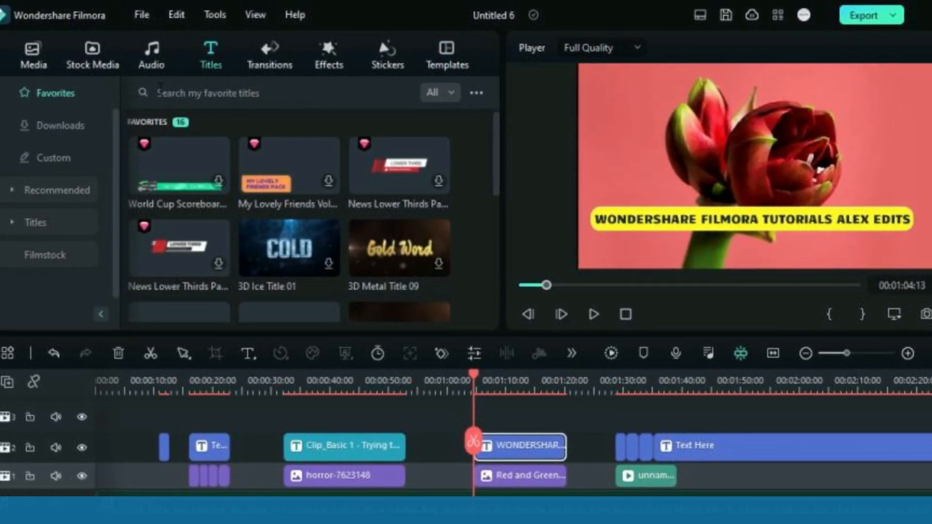
List the custom title presets and upload My preset3 to the cloud
{"action": "left_click", "coordinate": [55, 158]}
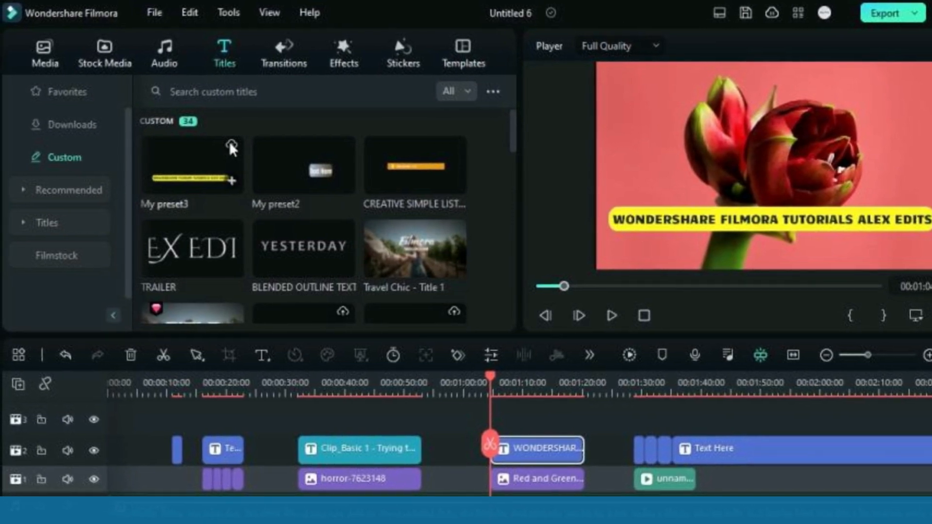
{"action": "left_click", "coordinate": [232, 146]}
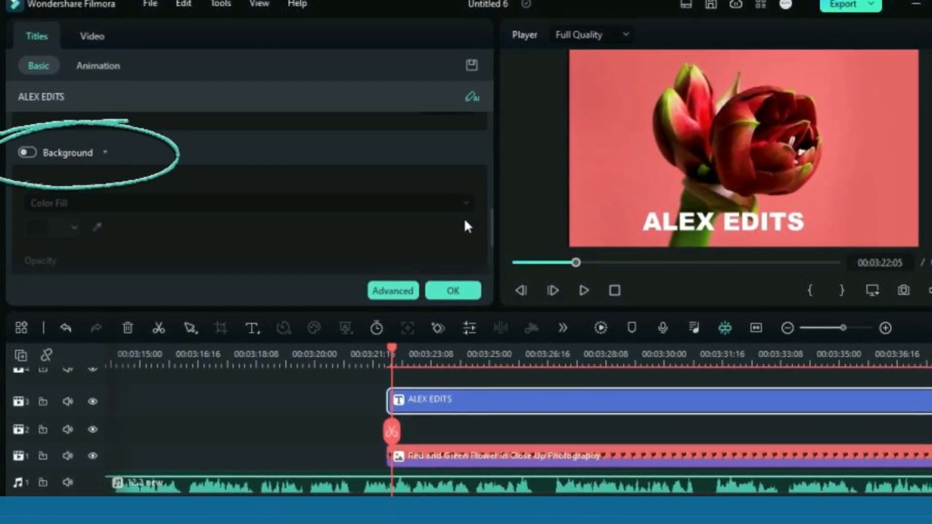
Enable a gradient background behind ALEX EDITS and set its corner radius to about 29
{"action": "left_click", "coordinate": [27, 153]}
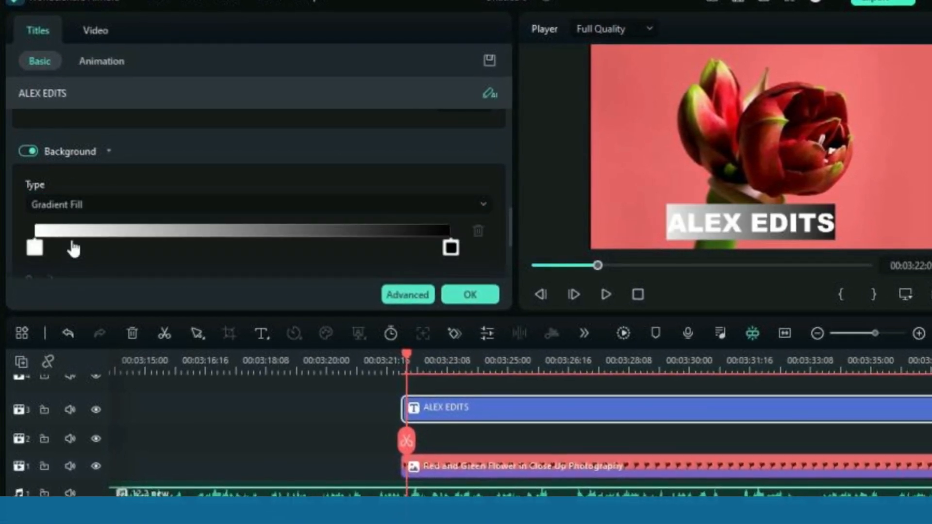
{"action": "scroll", "scroll_direction": "down", "scroll_amount": 3}
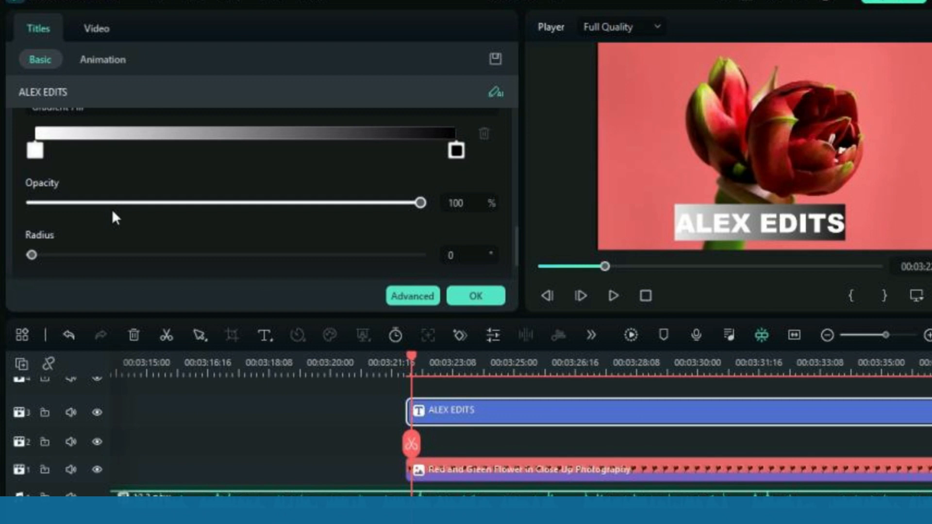
{"action": "left_click_drag", "start_coordinate": [30, 256], "coordinate": [39, 206]}
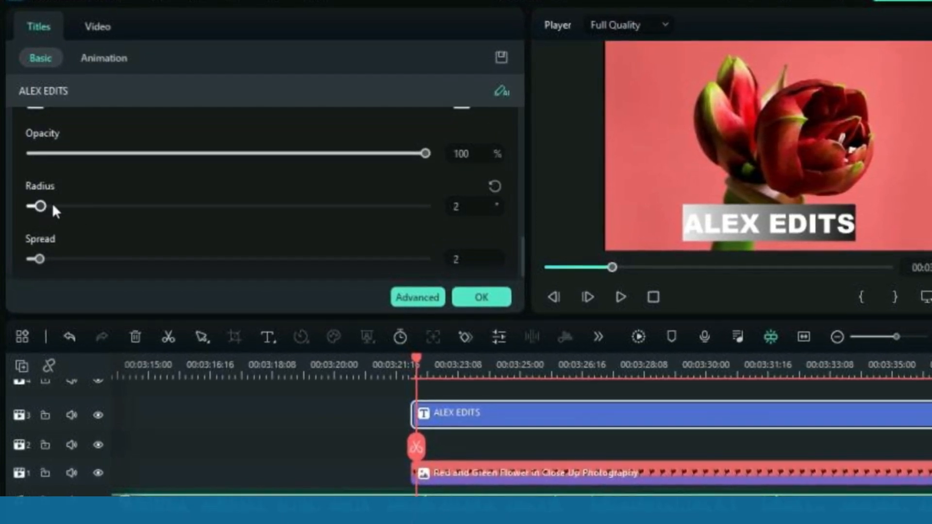
{"action": "left_click_drag", "start_coordinate": [37, 205], "coordinate": [235, 206]}
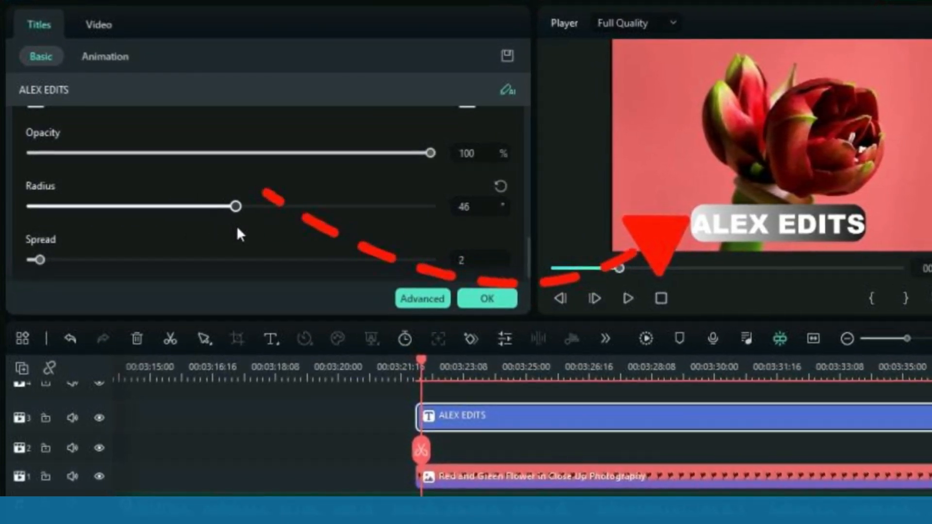
{"action": "left_click_drag", "start_coordinate": [236, 206], "coordinate": [162, 206]}
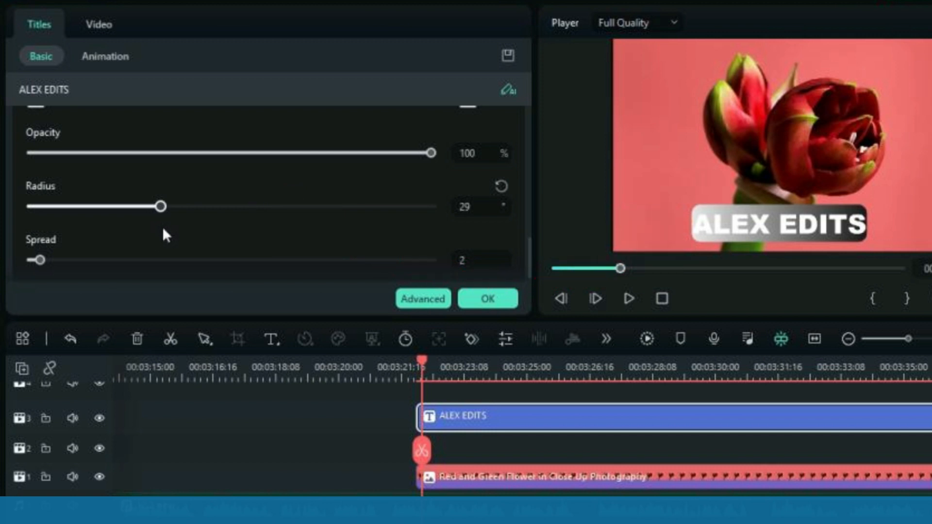
{"action": "left_click_drag", "start_coordinate": [38, 260], "coordinate": [70, 250]}
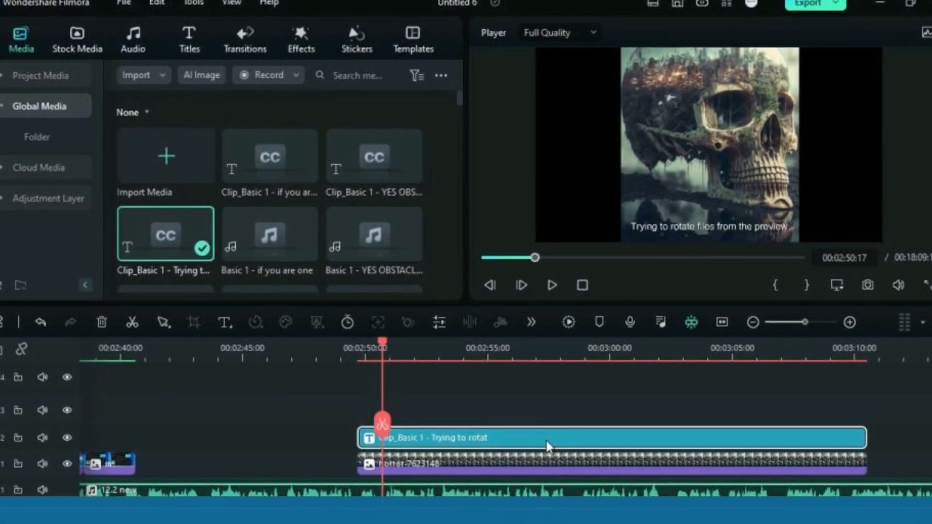
{"action": "right_click", "coordinate": [548, 445]}
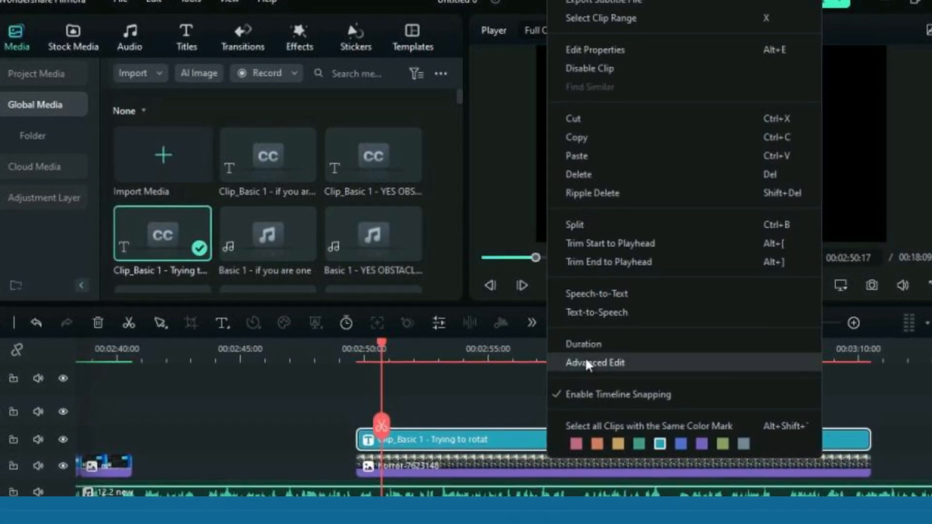
{"action": "left_click", "coordinate": [595, 363]}
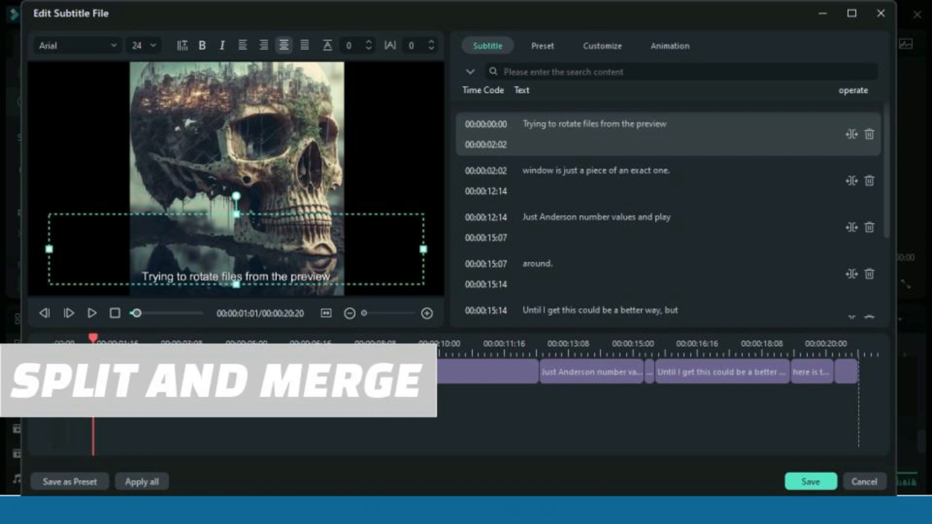
{"action": "left_click", "coordinate": [327, 386]}
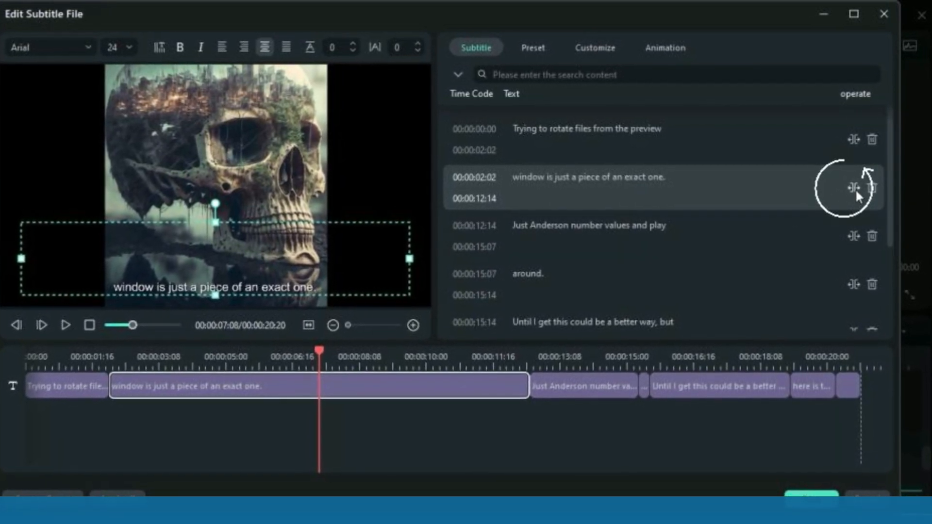
{"action": "left_click", "coordinate": [852, 188]}
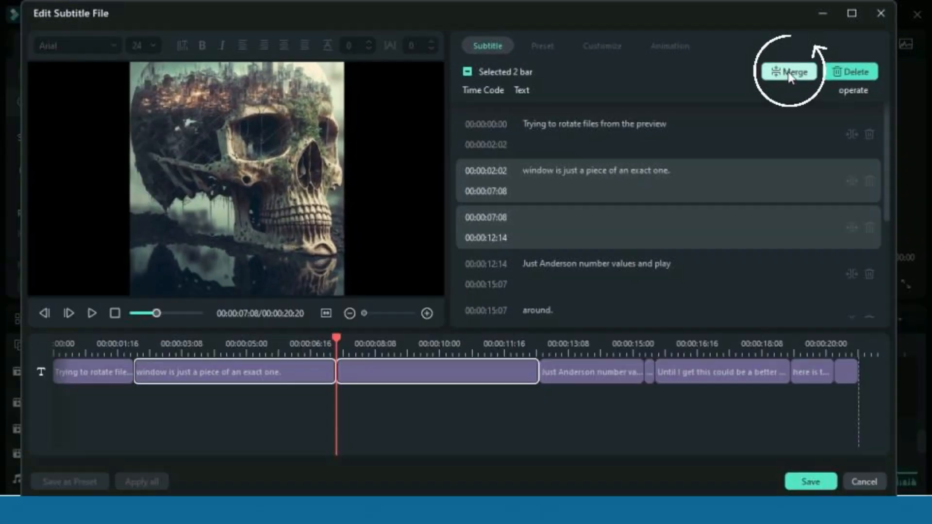
{"action": "left_click", "coordinate": [790, 71]}
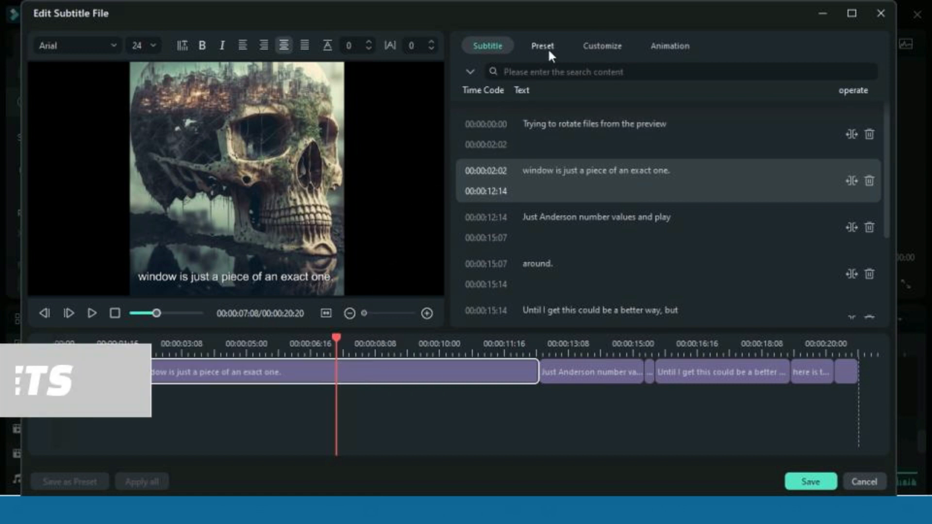
{"action": "left_click", "coordinate": [542, 45]}
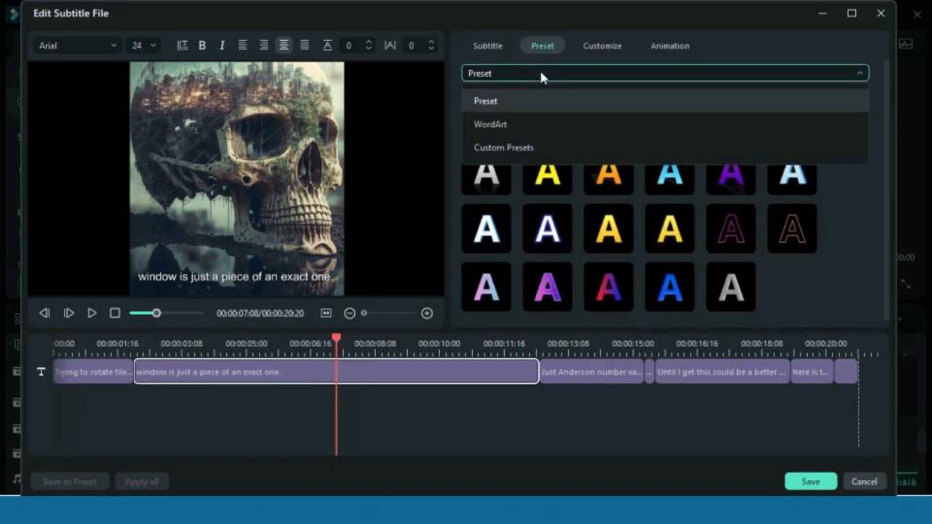
{"action": "mouse_move", "coordinate": [526, 118]}
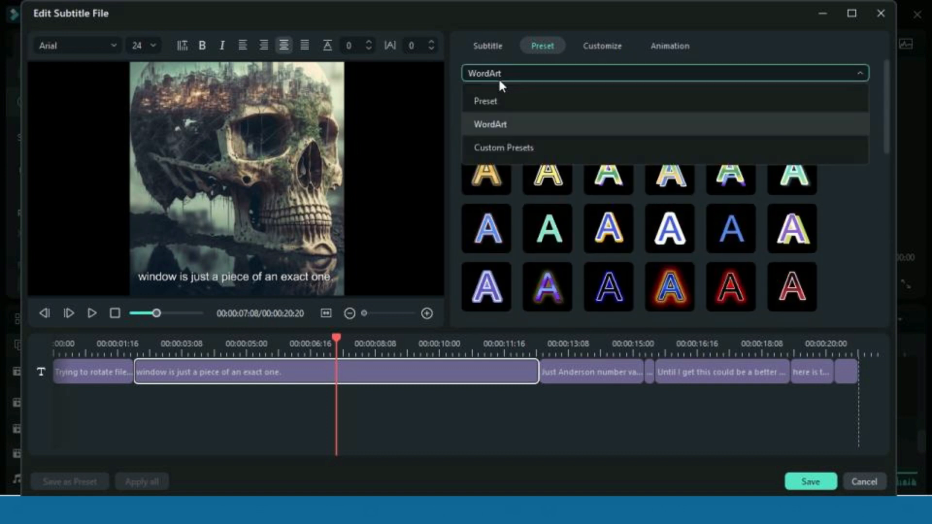
{"action": "mouse_move", "coordinate": [518, 151]}
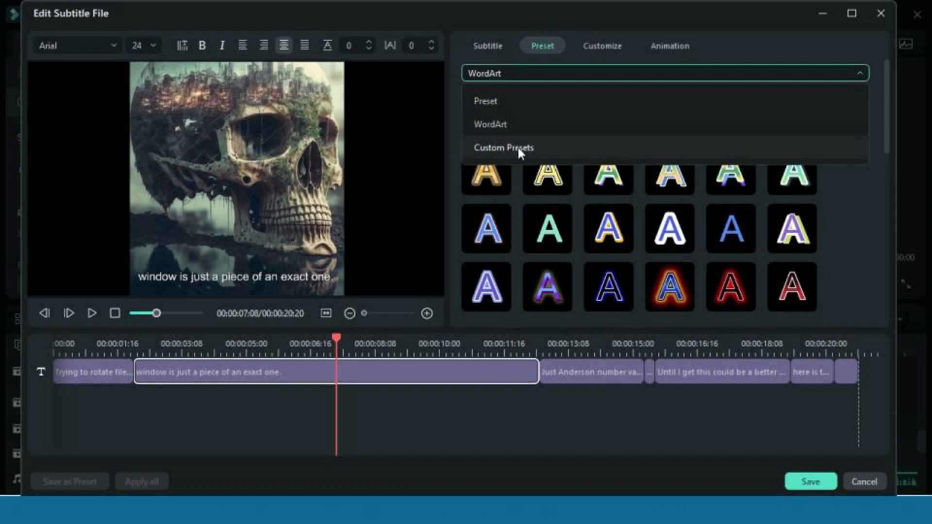
{"action": "left_click", "coordinate": [488, 46]}
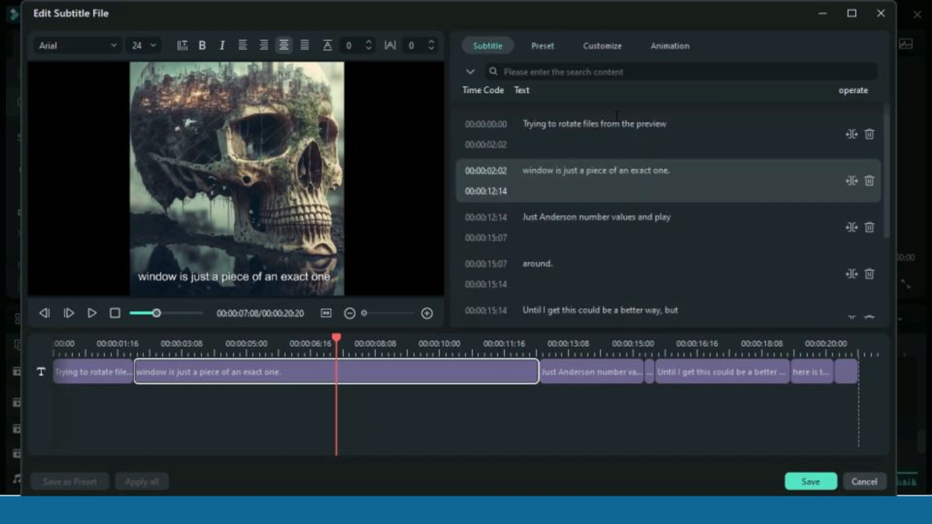
{"action": "left_click", "coordinate": [670, 45]}
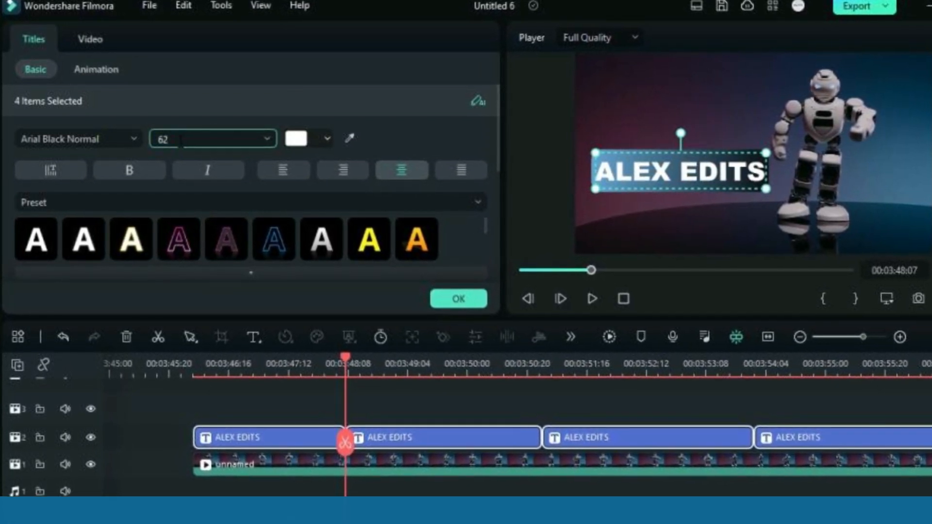
Set the four selected titles to Arial Negreta cursiva in yellow and preview the result
{"action": "left_click", "coordinate": [77, 140]}
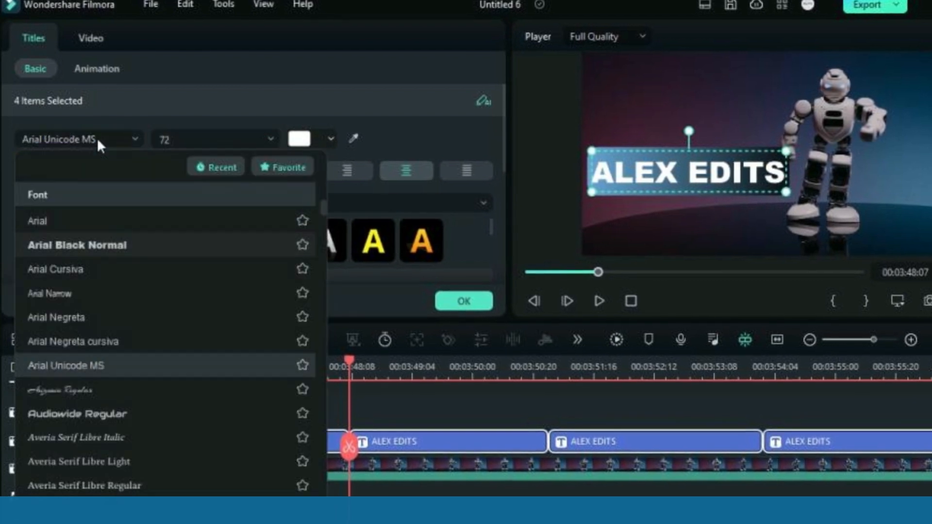
{"action": "left_click", "coordinate": [76, 245]}
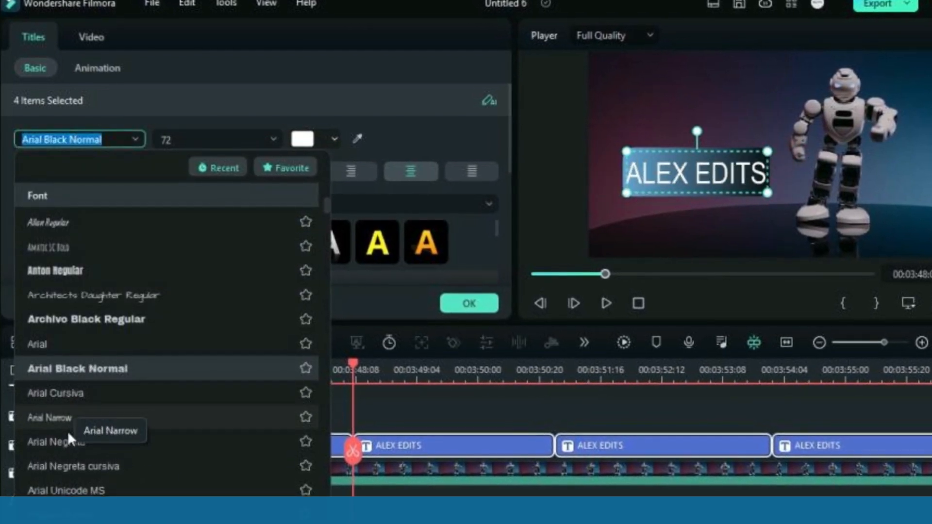
{"action": "left_click", "coordinate": [68, 466]}
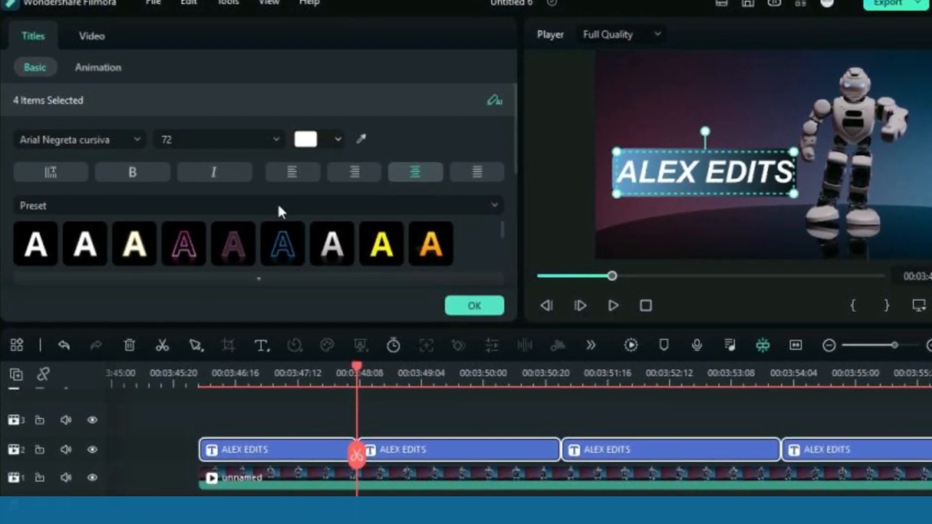
{"action": "left_click", "coordinate": [384, 247]}
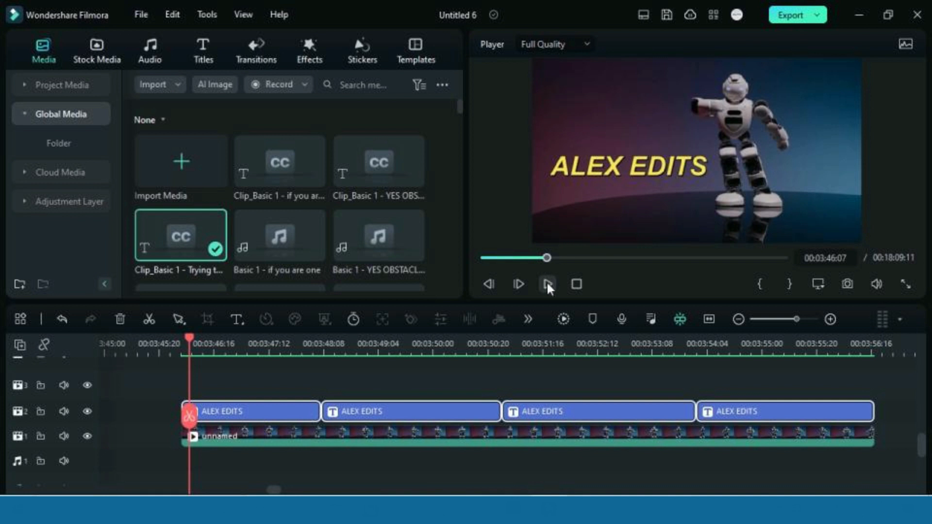
{"action": "left_click", "coordinate": [548, 283]}
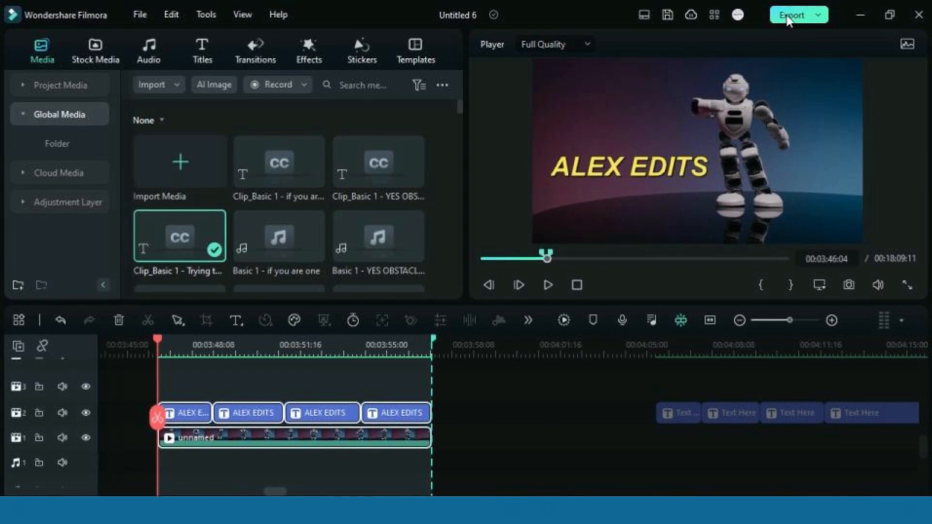
Start an export and bring up the Set Thumbnail picker with From Video selected
{"action": "left_click", "coordinate": [794, 14]}
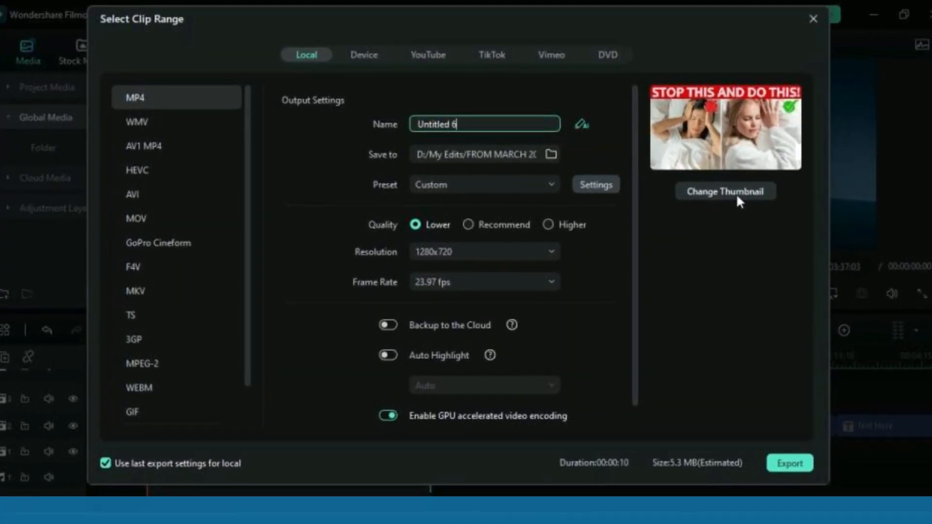
{"action": "left_click", "coordinate": [726, 191]}
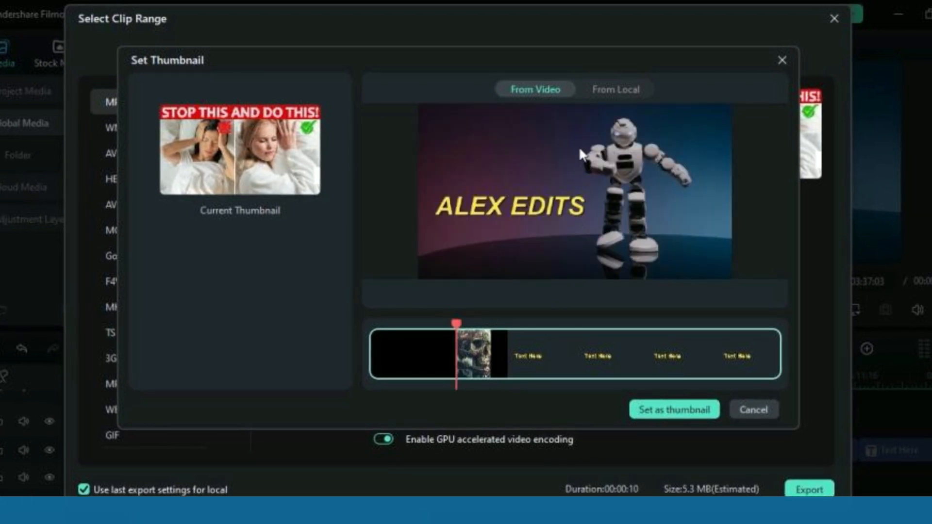
{"action": "left_click", "coordinate": [618, 89]}
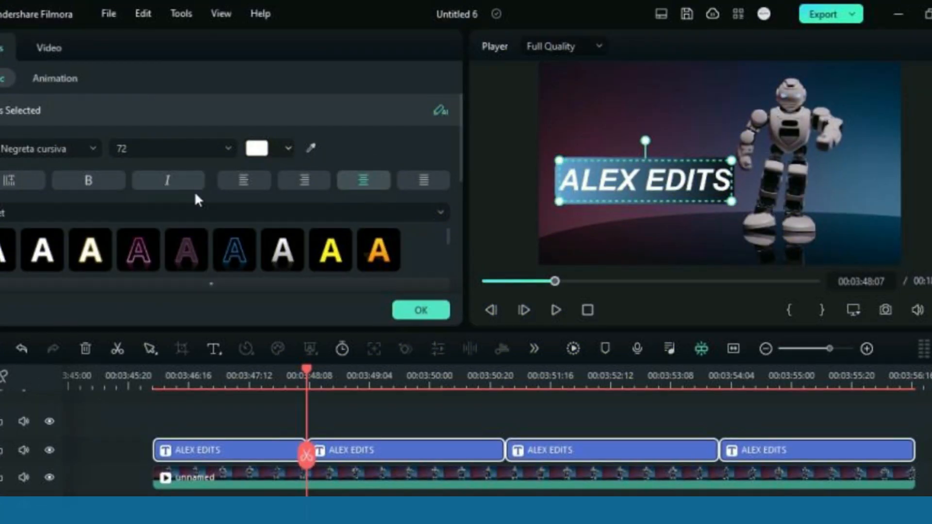
Apply the yellow 'A' text style preset to the ALEX EDITS titles
{"action": "left_click", "coordinate": [331, 251]}
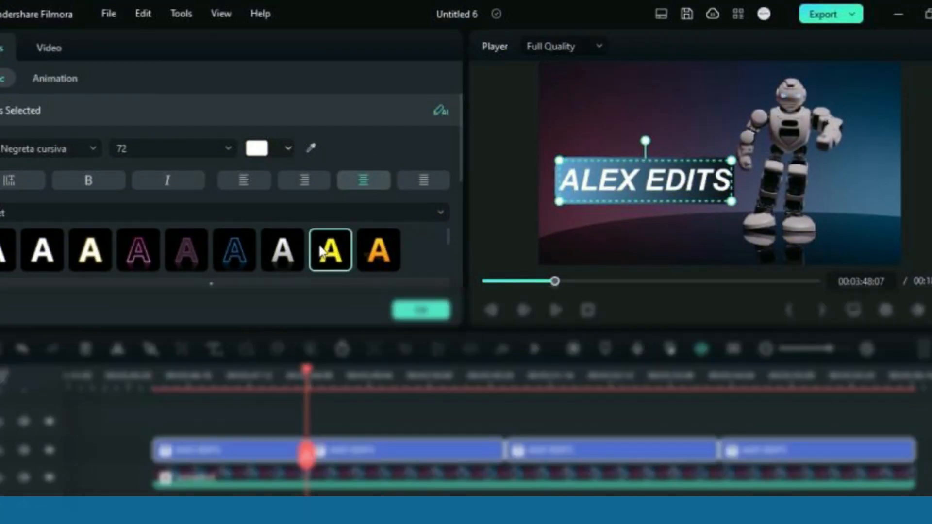